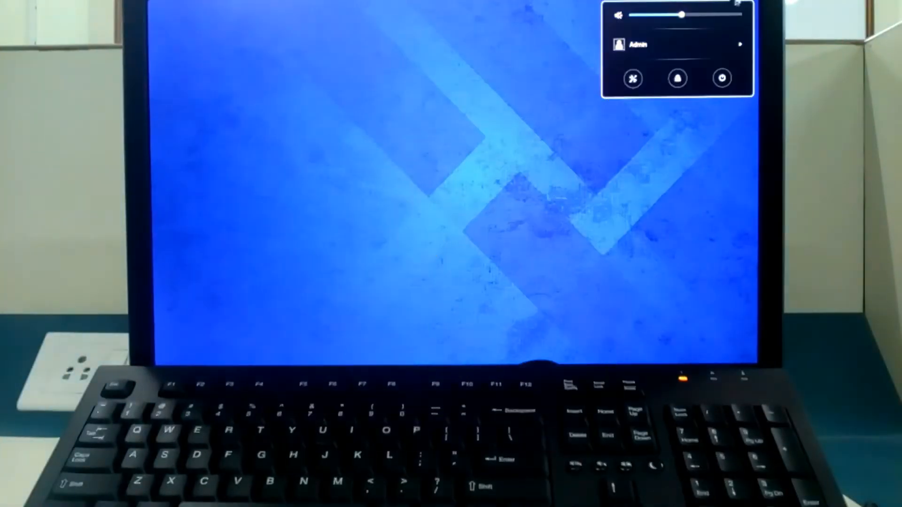
Restart Fedora from the GNOME top-right system menu to reach the GRUB menu
{"action": "left_click", "coordinate": [722, 78]}
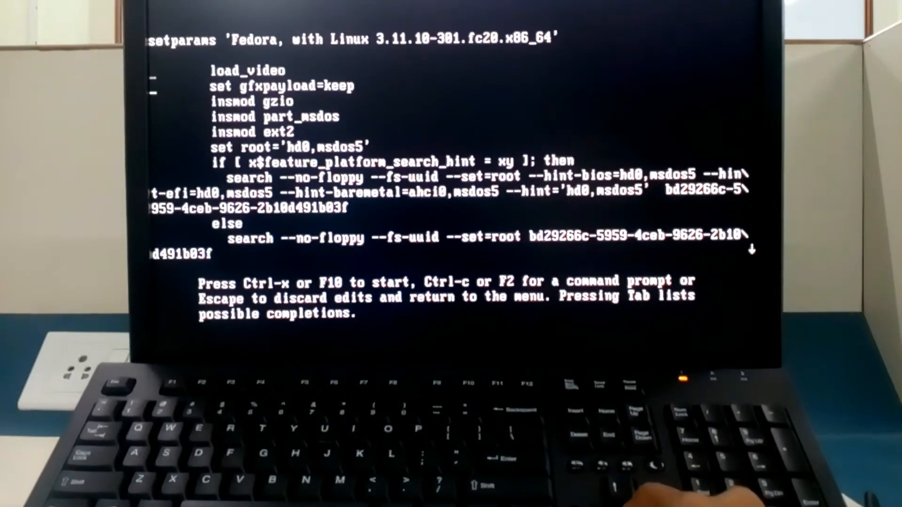
Append 'rw init=/bin/bash' to the Fedora kernel line and boot with Ctrl+X
{"action": "scroll", "scroll_direction": "down", "scroll_amount": 3}
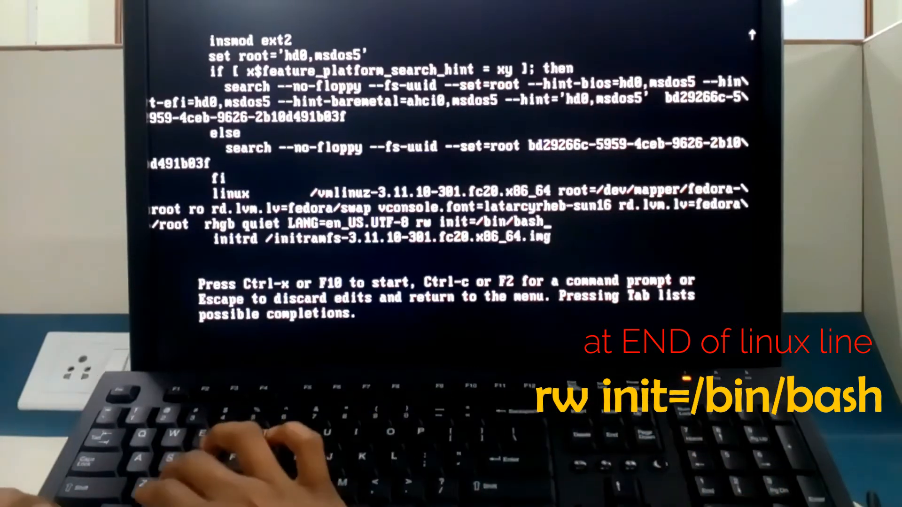
{"action": "key", "text": "ctrl+x"}
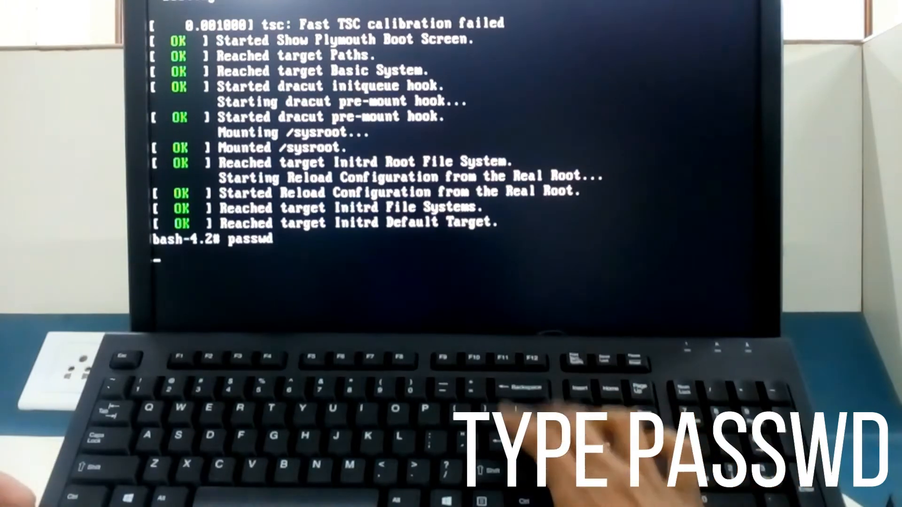
Set a new root password with passwd, then run 'touch /.autorelabel'
{"action": "key", "text": "Return"}
{"action": "type", "text": "touch /.autorelabel"}
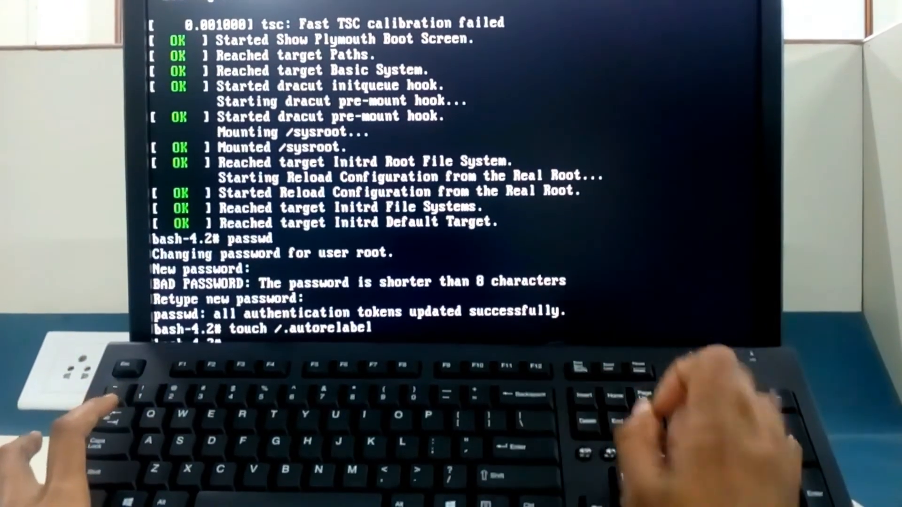
{"action": "key", "text": "Return"}
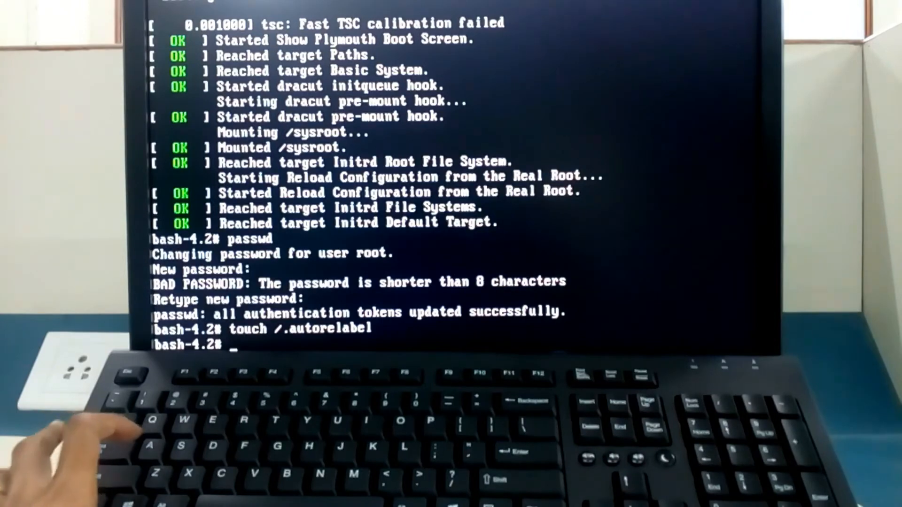
Enter 'exit' in the emergency bash shell so Fedora continues booting
{"action": "type", "text": "edx"}
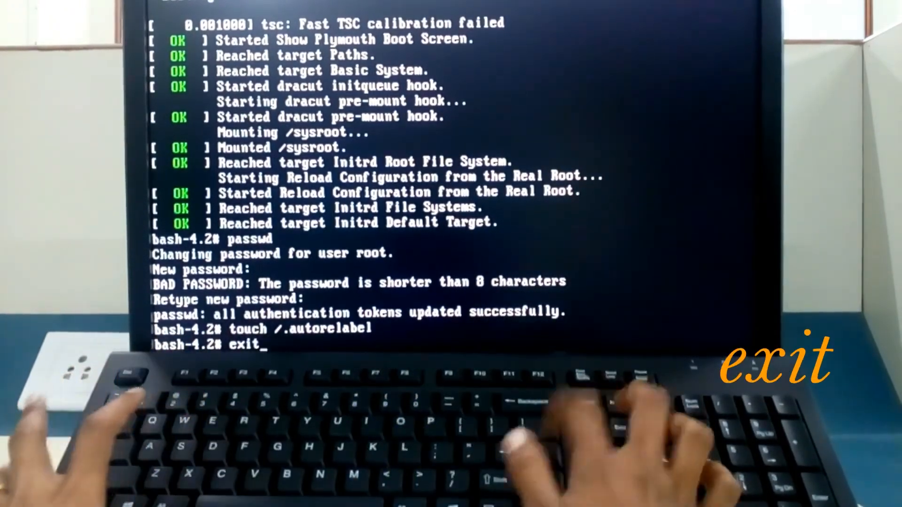
{"action": "key", "text": "Return"}
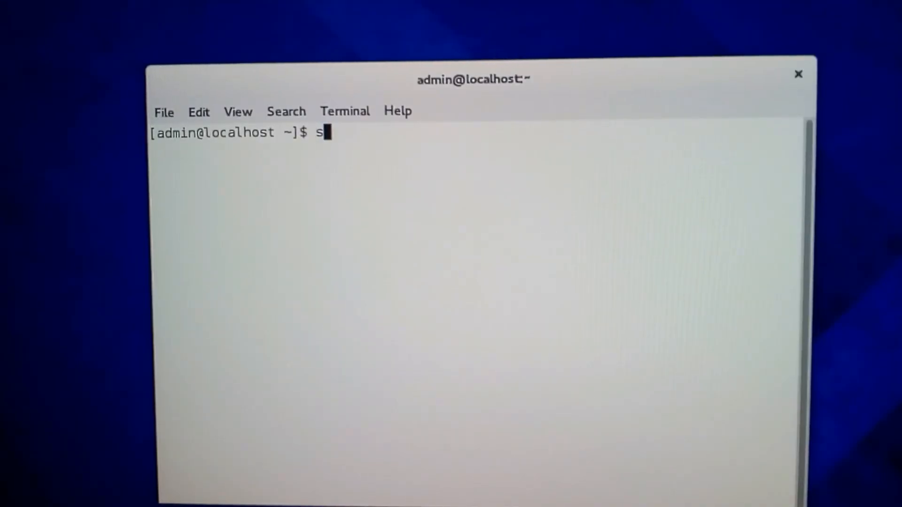
Run 'su' at the admin prompt to get the root Password prompt
{"action": "type", "text": "u"}
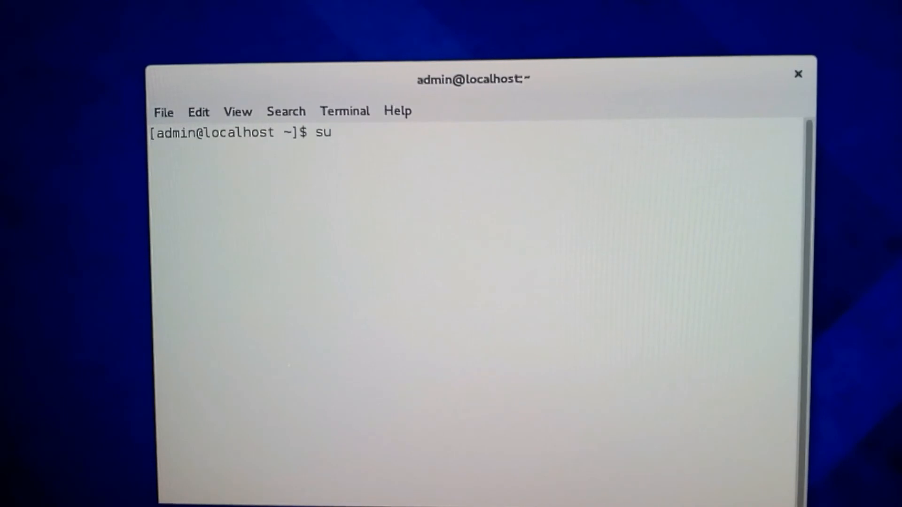
{"action": "key", "text": "Return"}
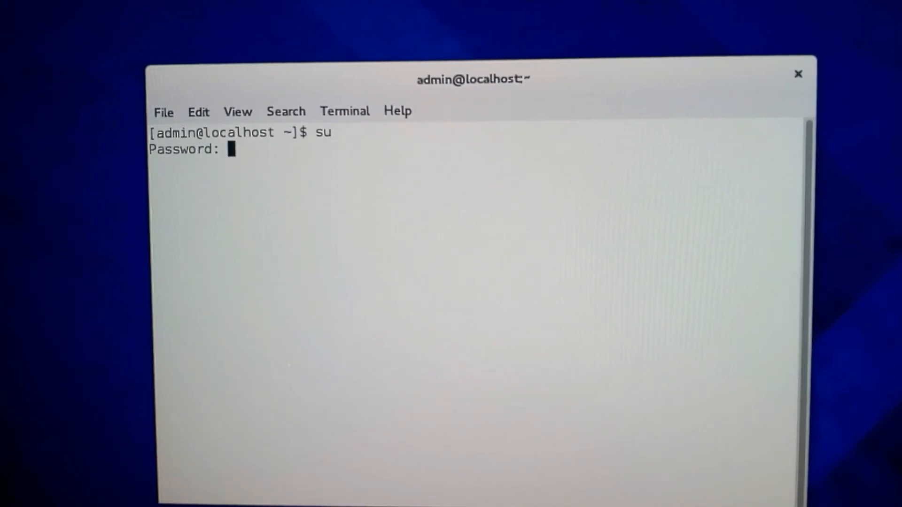